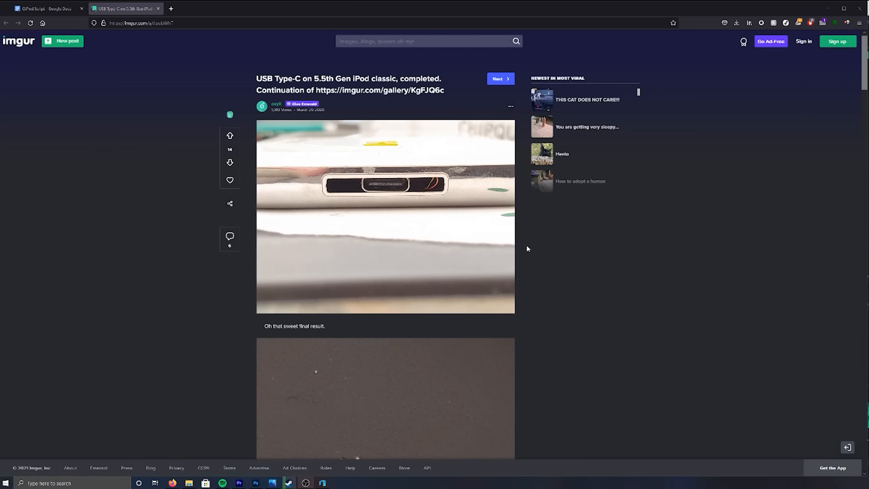
# Step: Read down the Imgur USB Type-C iPod classic post to its wiring photos
pyautogui.scroll(-3)
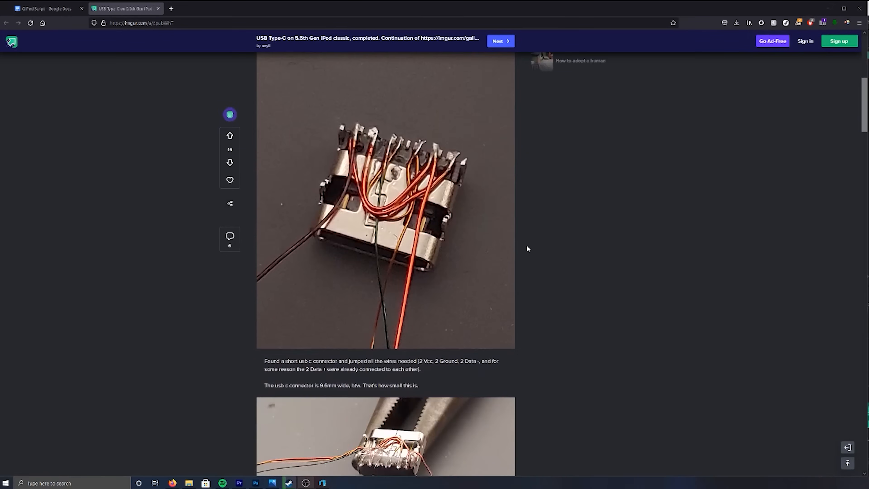
pyautogui.scroll(-3)
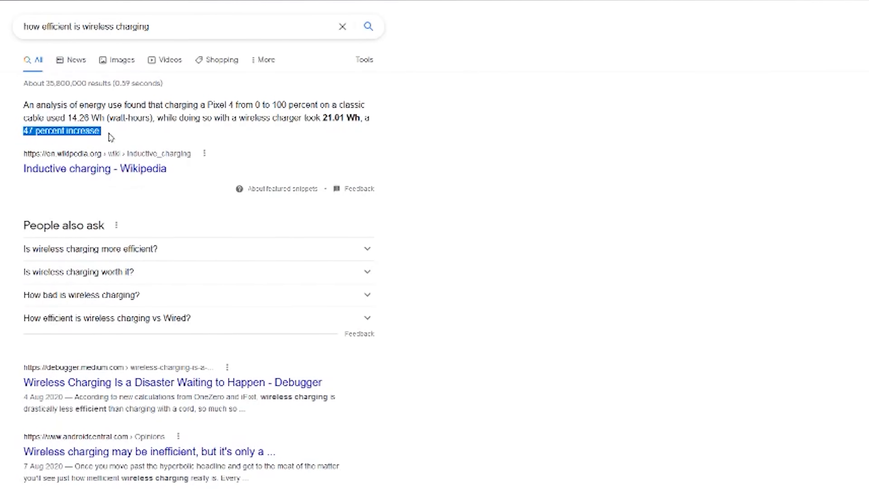
# Step: Open the Pickr article 'Yes, wireless reverse charging can charge a toothbrush' from the results
pyautogui.scroll(-3)
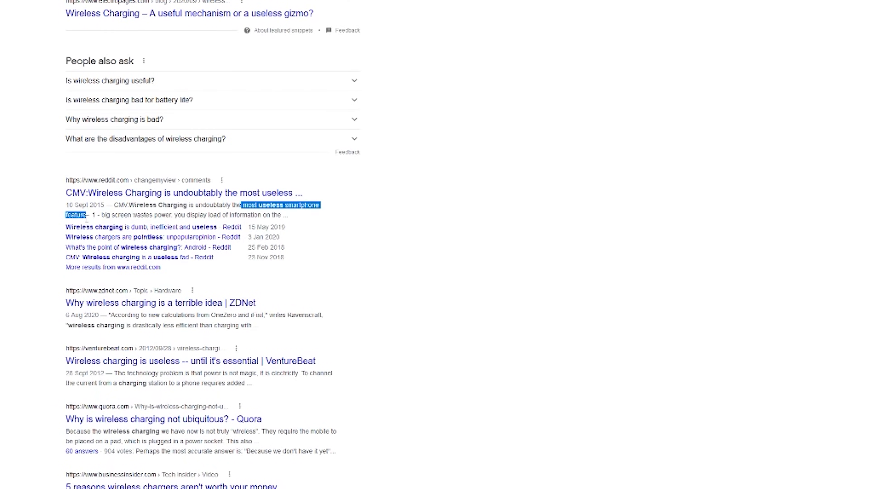
pyautogui.click(188, 13)
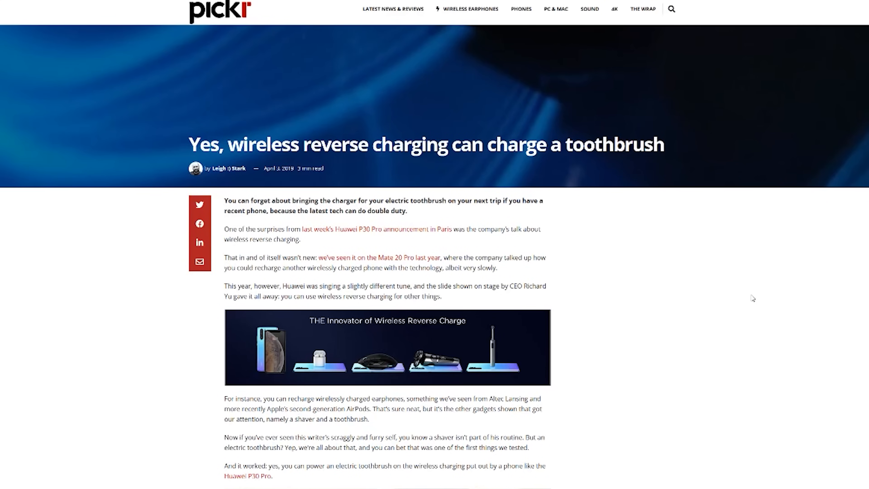